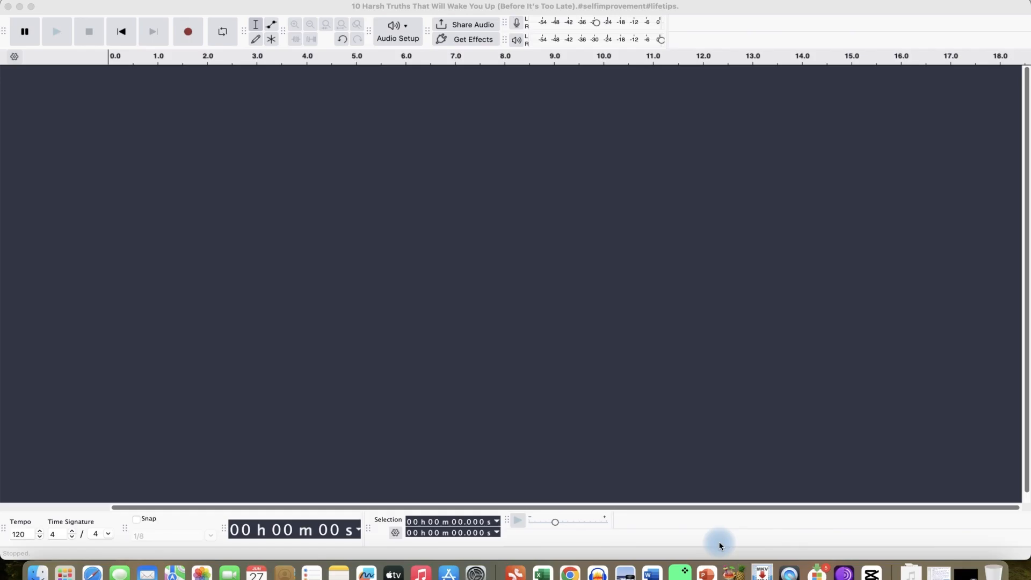
pyautogui.moveTo(93, 573)
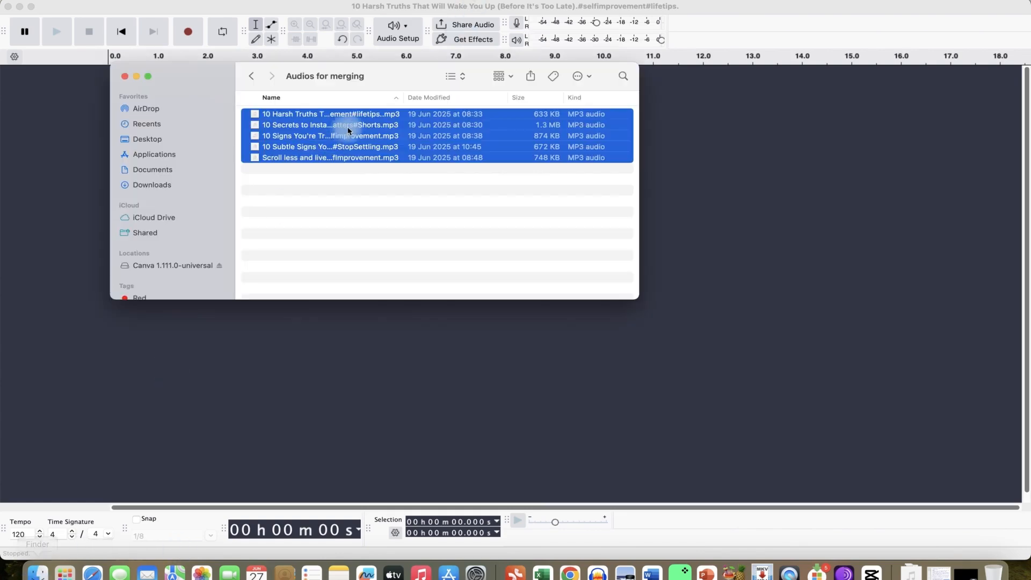
# Import all five MP3s from the 'Audios for merging' folder as separate tracks.
pyautogui.click(329, 114)
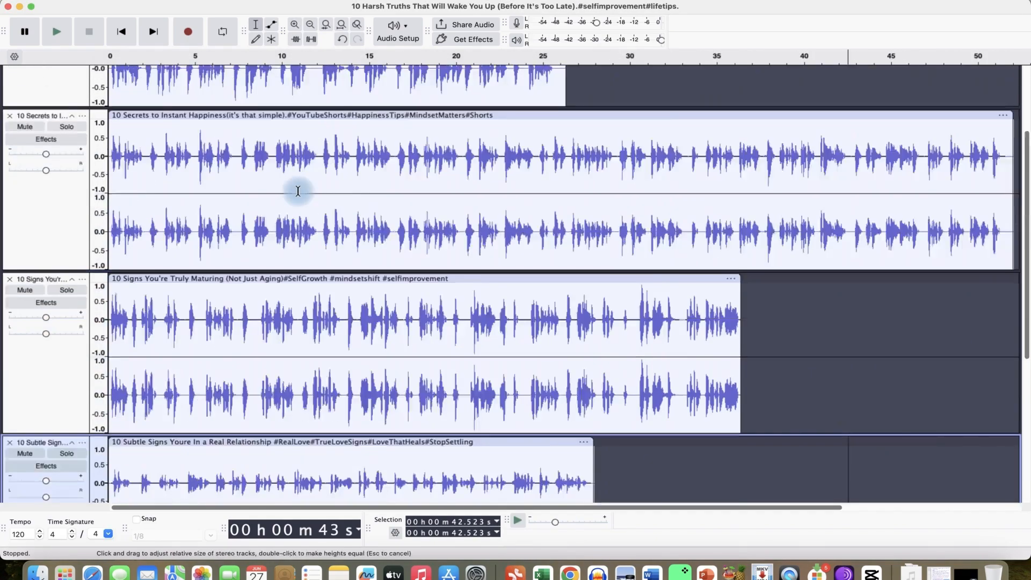
pyautogui.scroll(3)
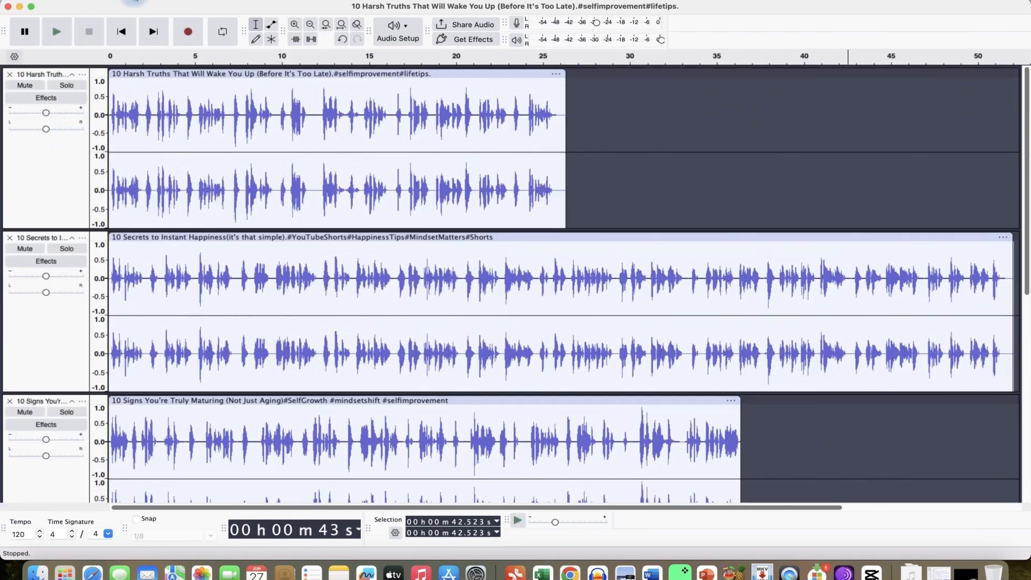
# Select all tracks and align them end to end in sequence.
pyautogui.click(131, 4)
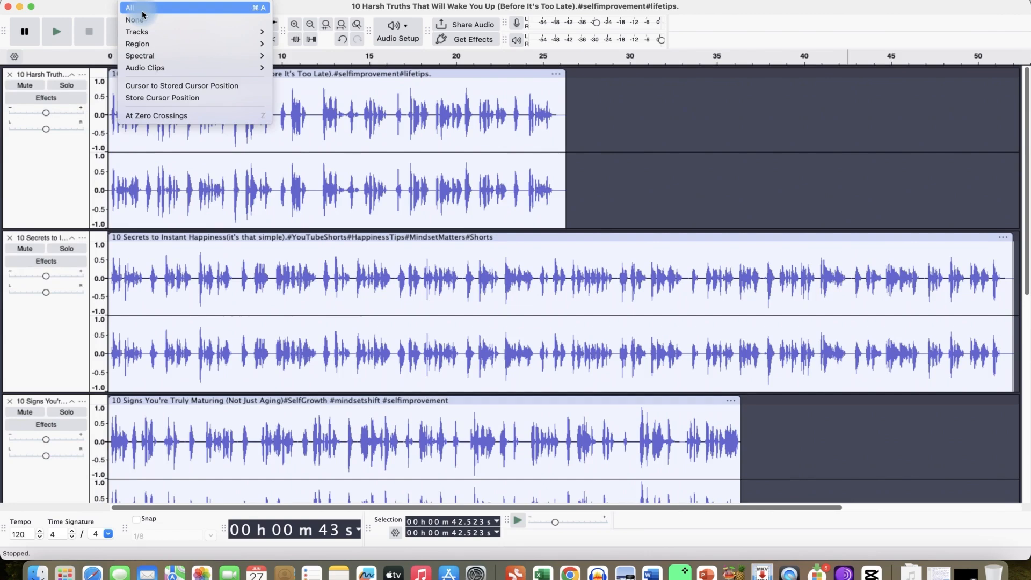
pyautogui.click(130, 8)
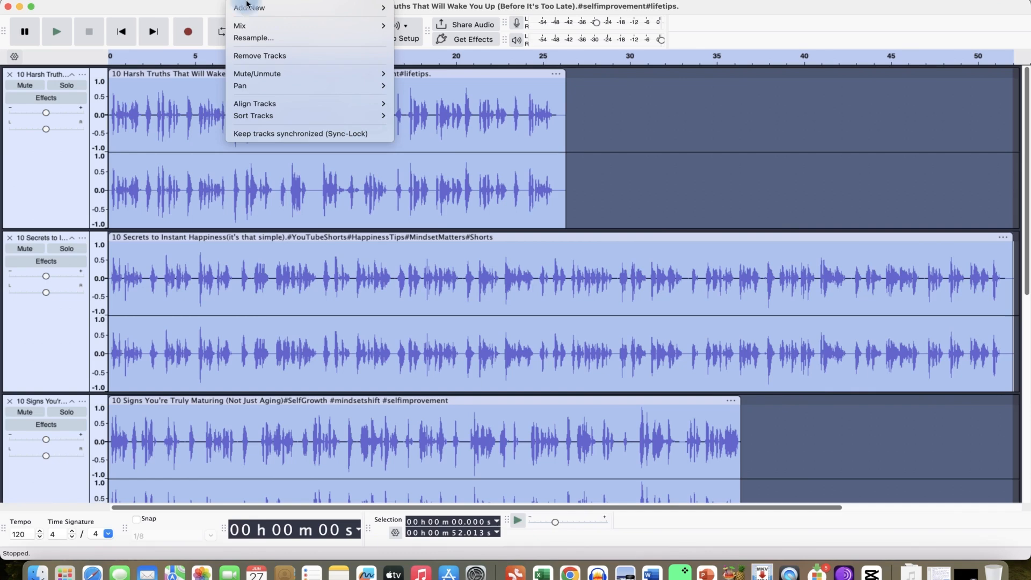
pyautogui.moveTo(254, 103)
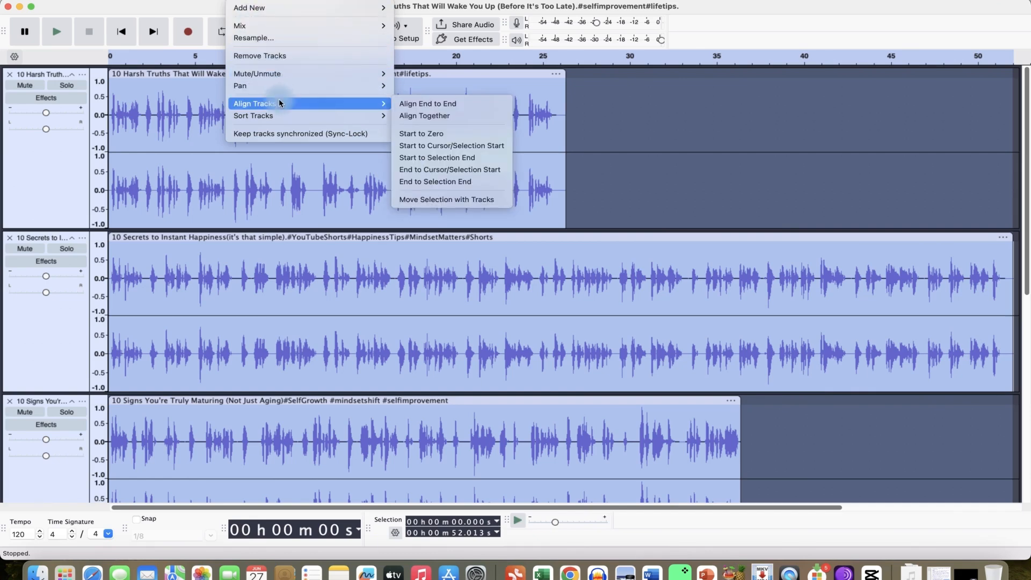
pyautogui.moveTo(450, 130)
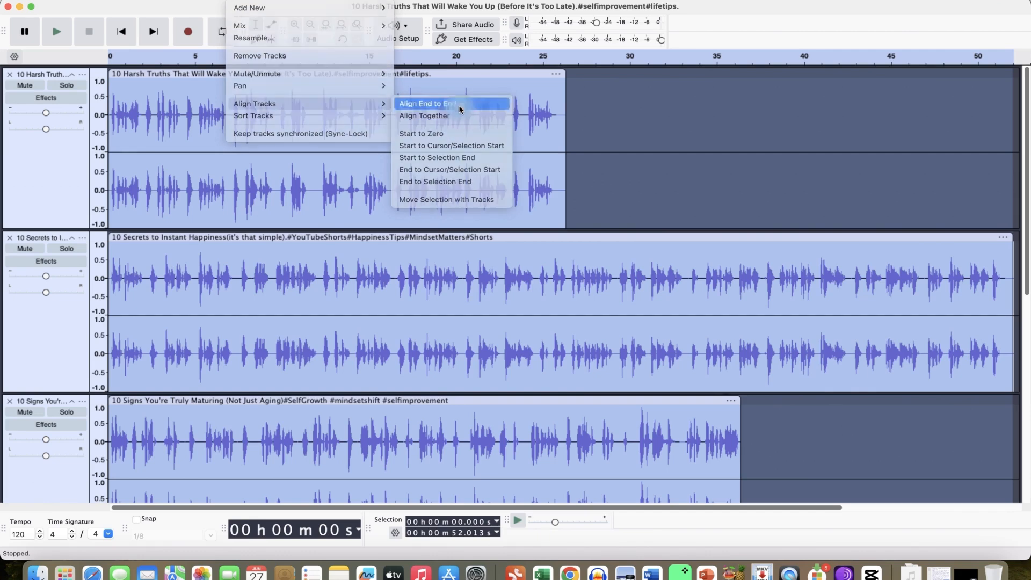
pyautogui.click(428, 103)
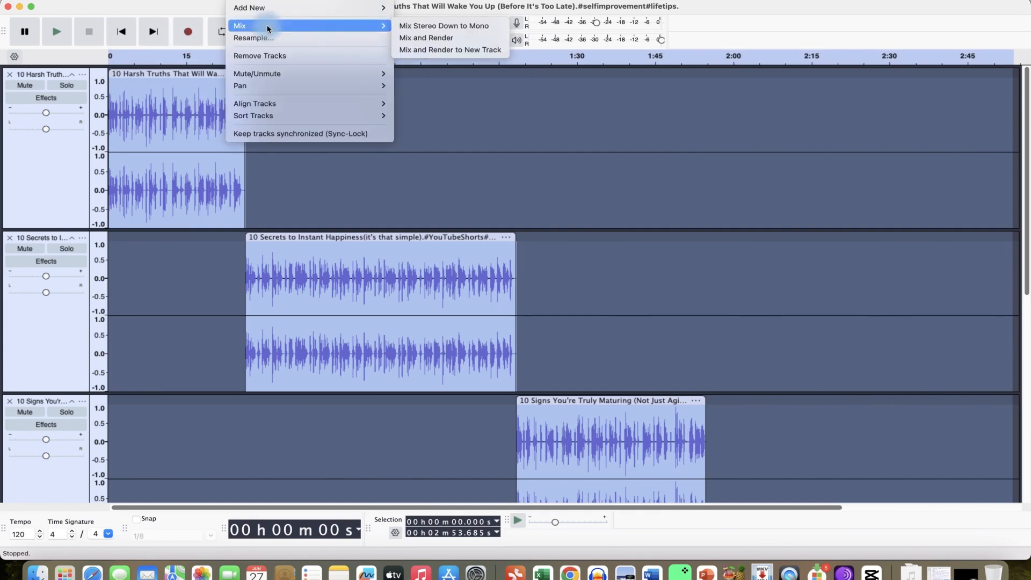
pyautogui.moveTo(426, 38)
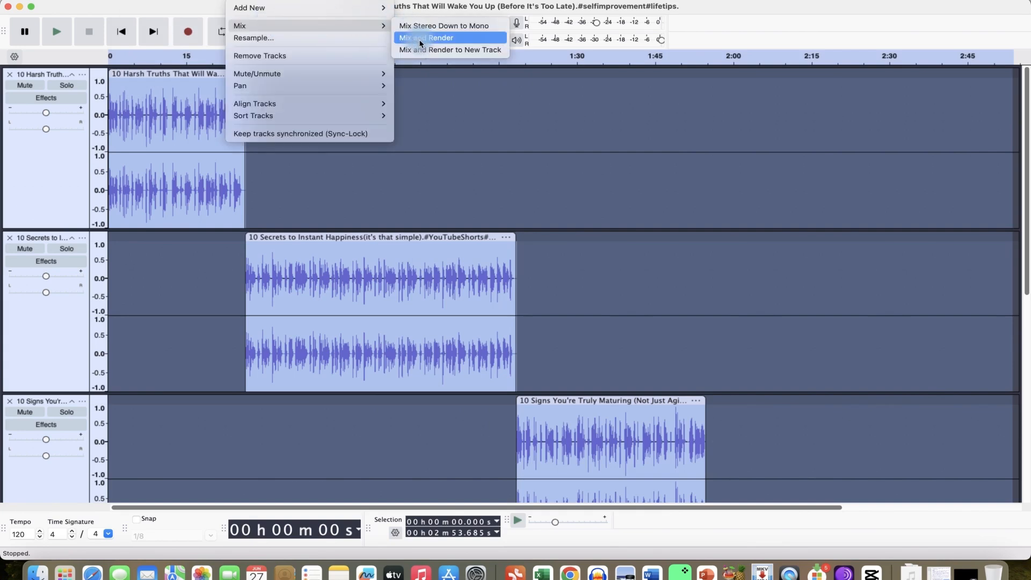
# Mix and render the aligned tracks into one stereo track about 2:54 long.
pyautogui.click(426, 38)
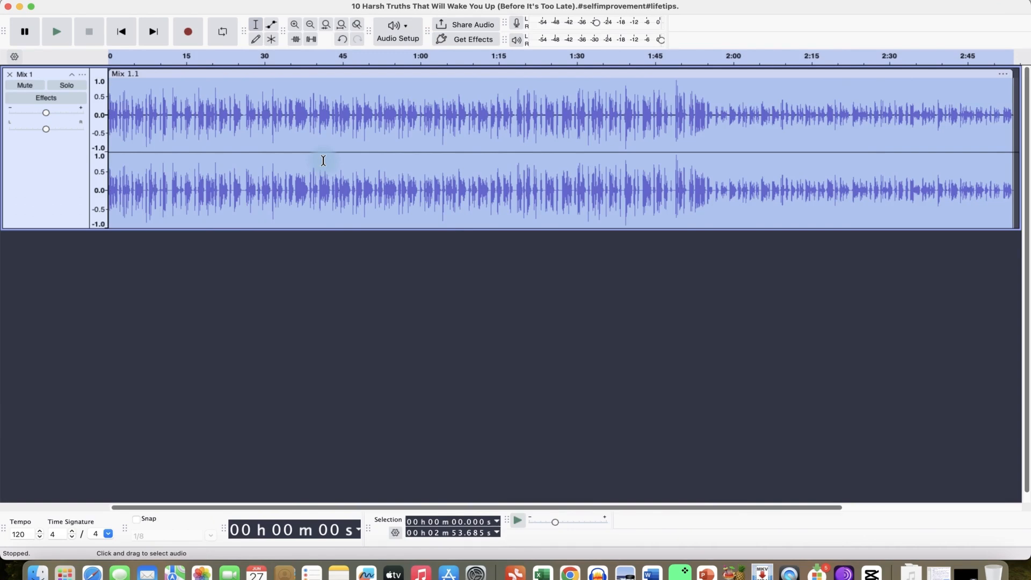
pyautogui.moveTo(313, 175)
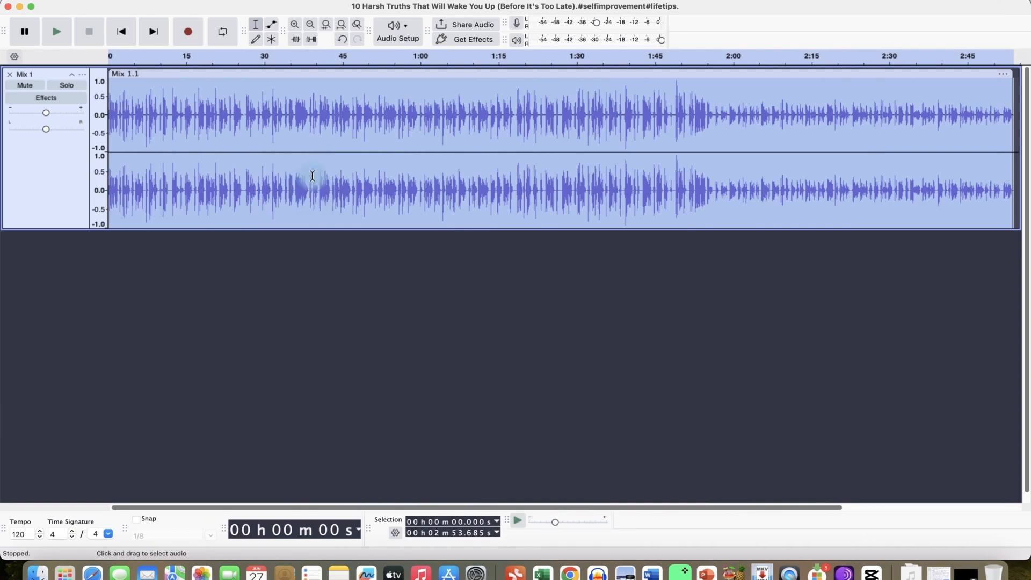